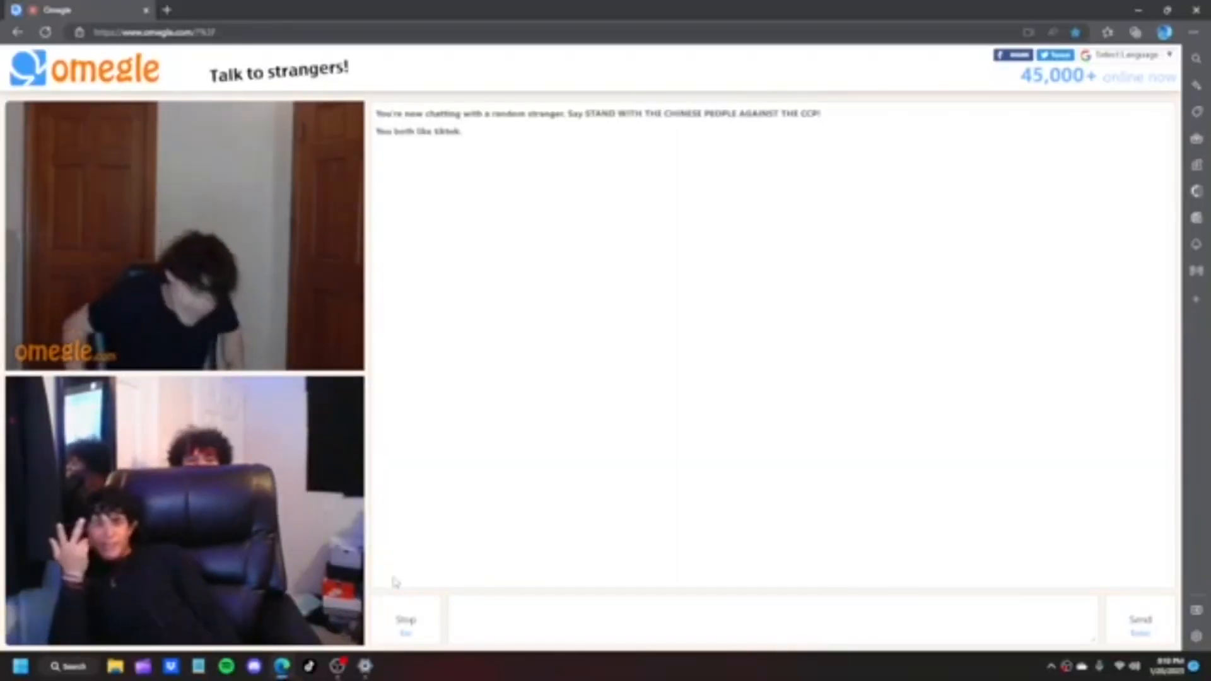
mouse_move(480, 340)
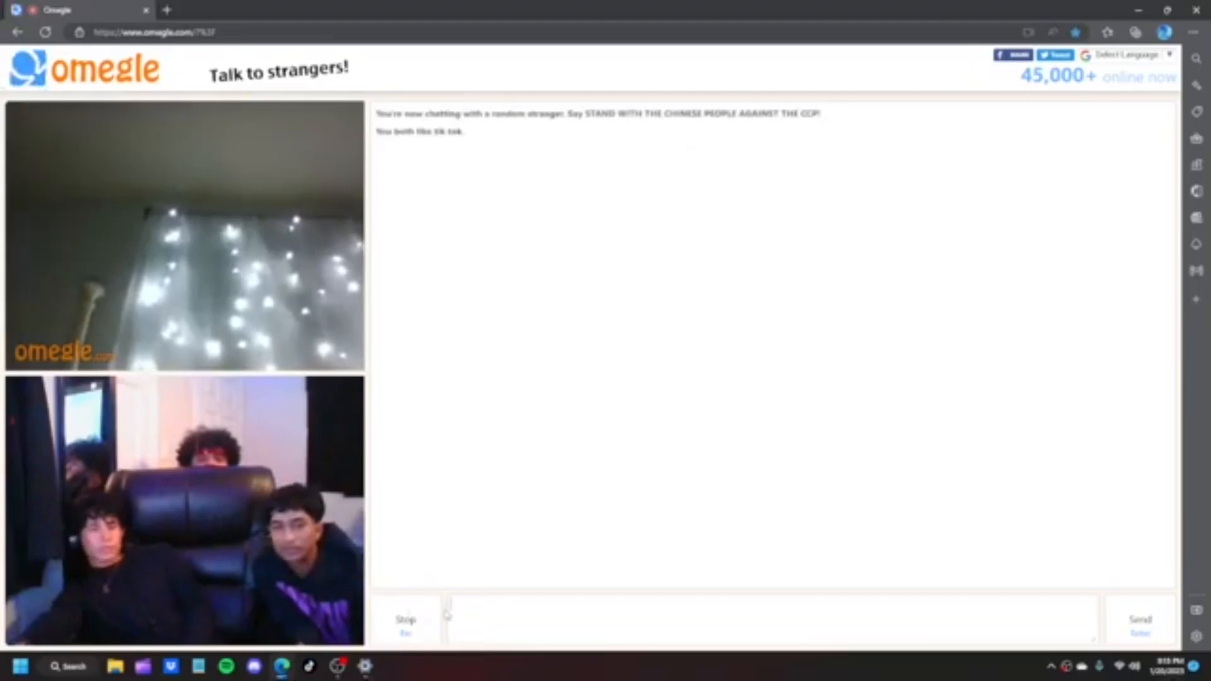
mouse_move(447, 623)
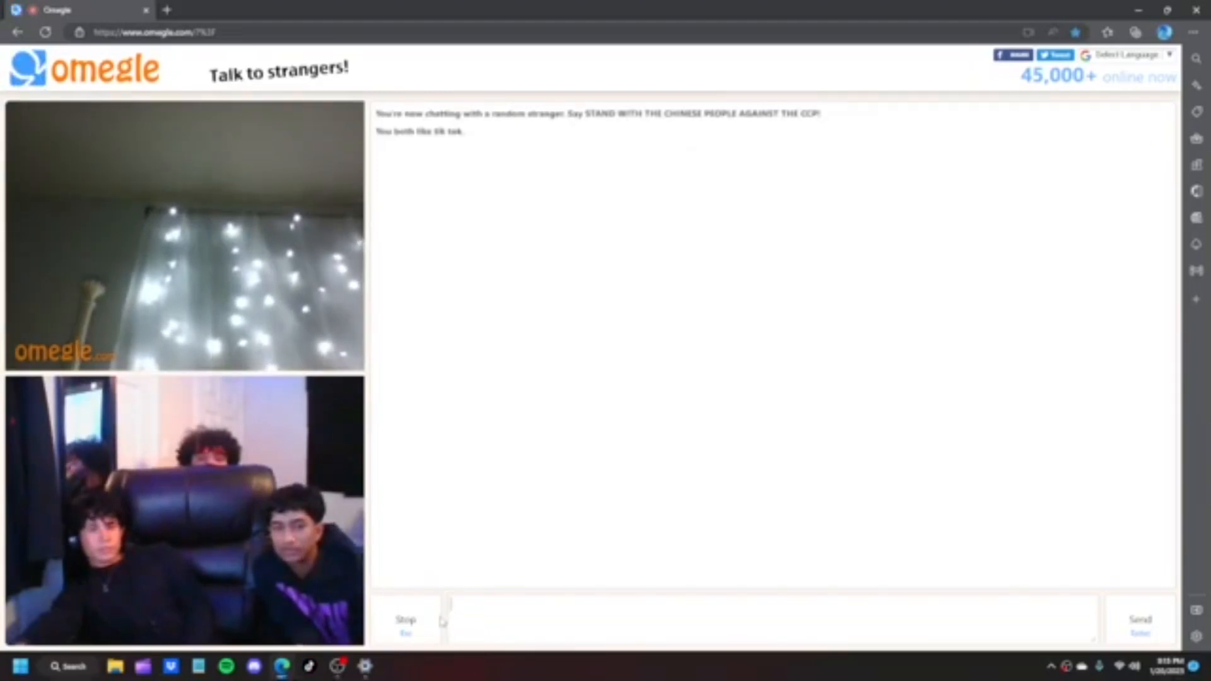